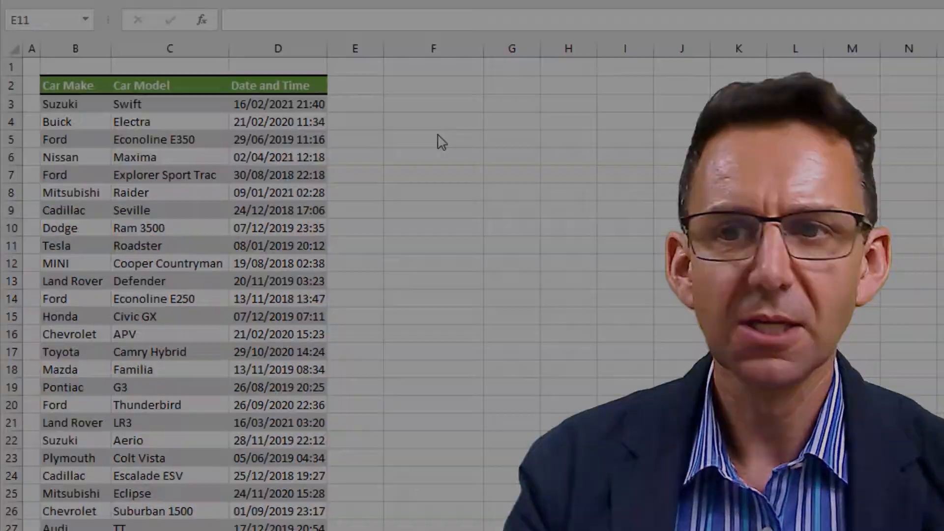
Enter =D10 in F10 to show the Dodge Ram's date and time as serial 43,806.98.
{"action": "left_click", "coordinate": [432, 228]}
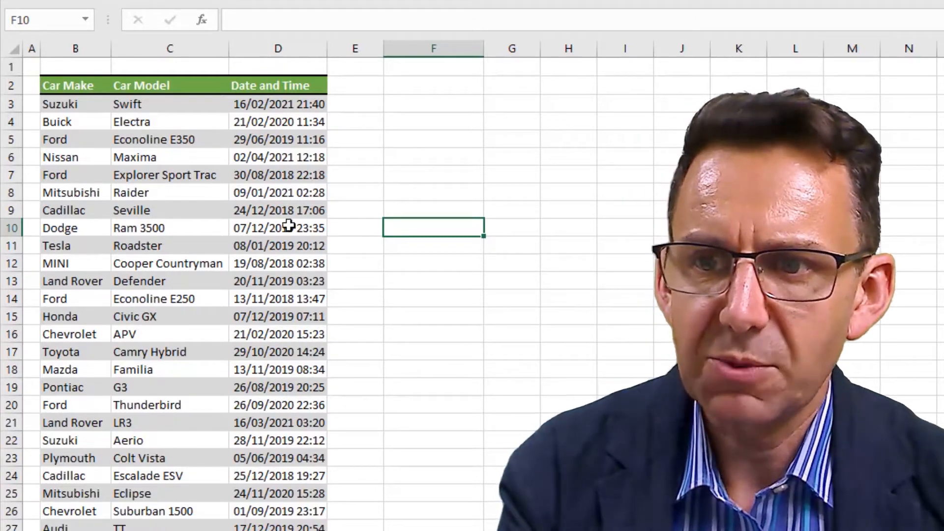
{"action": "type", "text": "=D10"}
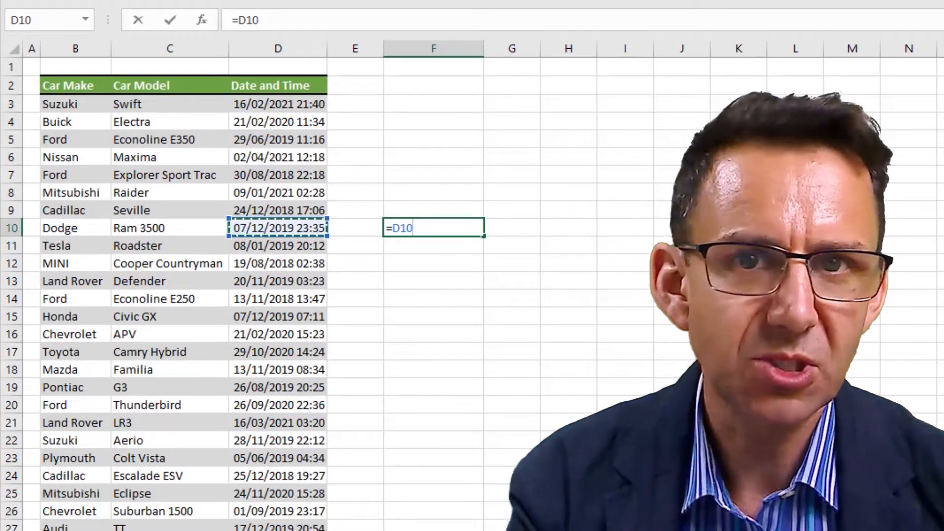
{"action": "key", "text": "Return"}
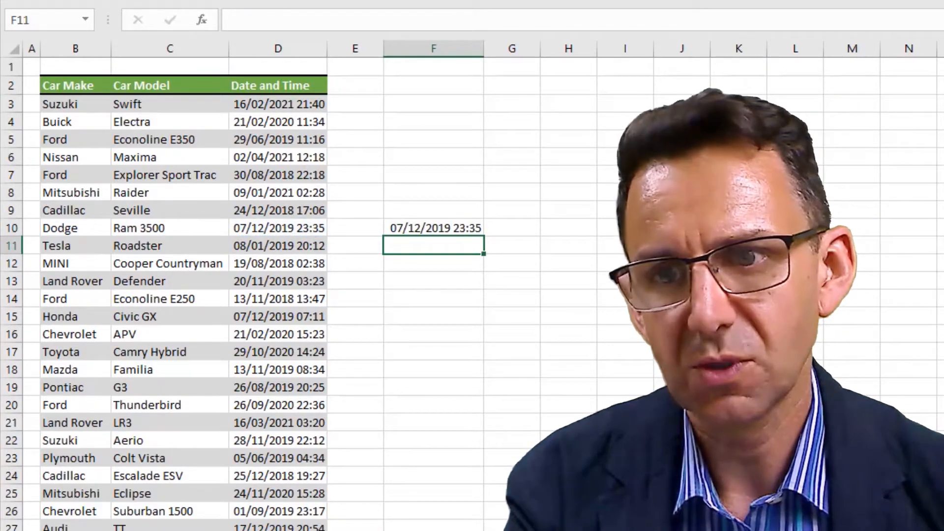
{"action": "left_click", "coordinate": [433, 227]}
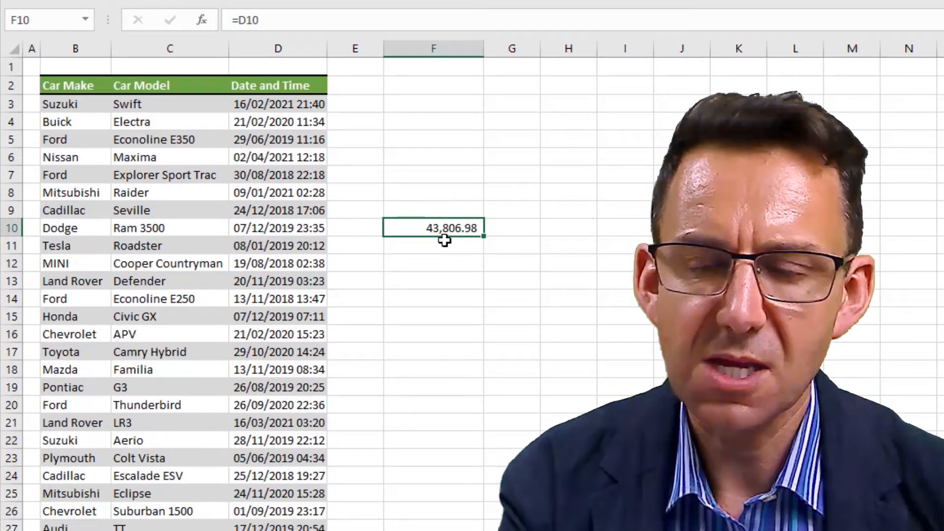
{"action": "mouse_move", "coordinate": [475, 240]}
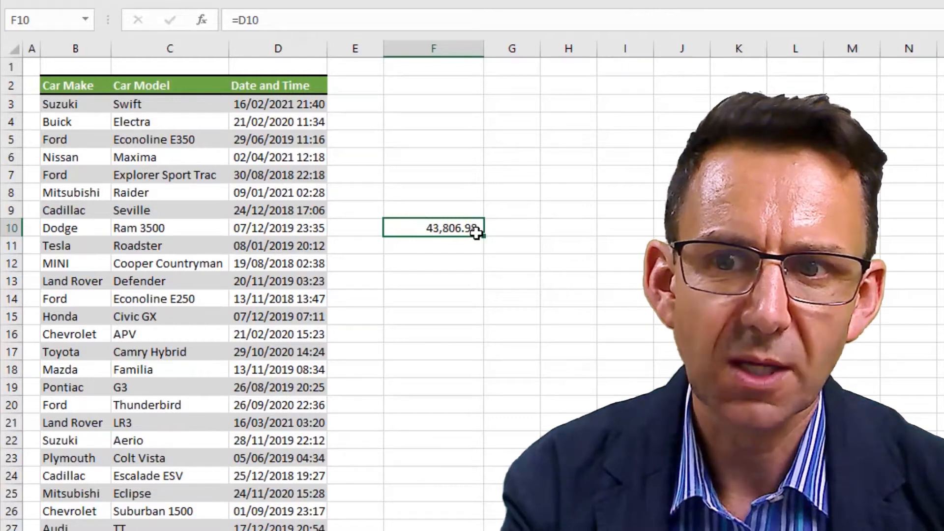
{"action": "mouse_move", "coordinate": [474, 243]}
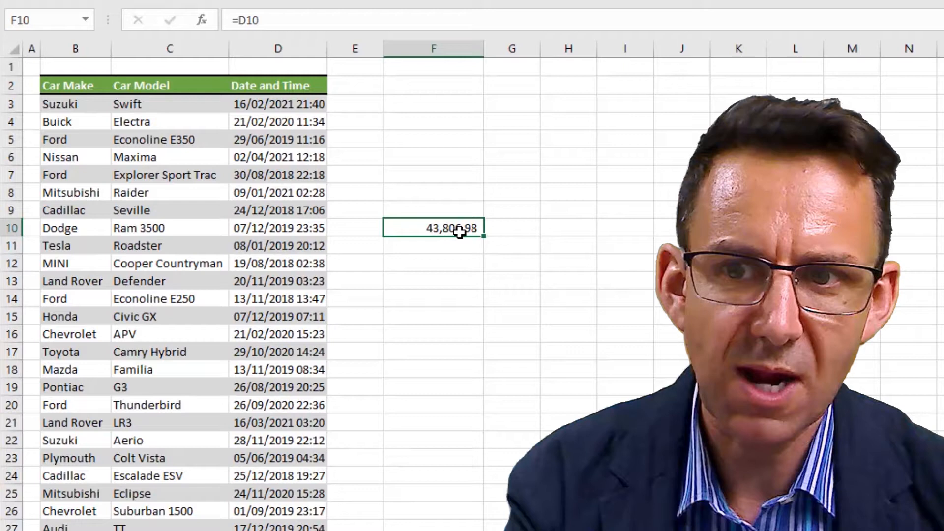
{"action": "mouse_move", "coordinate": [454, 238]}
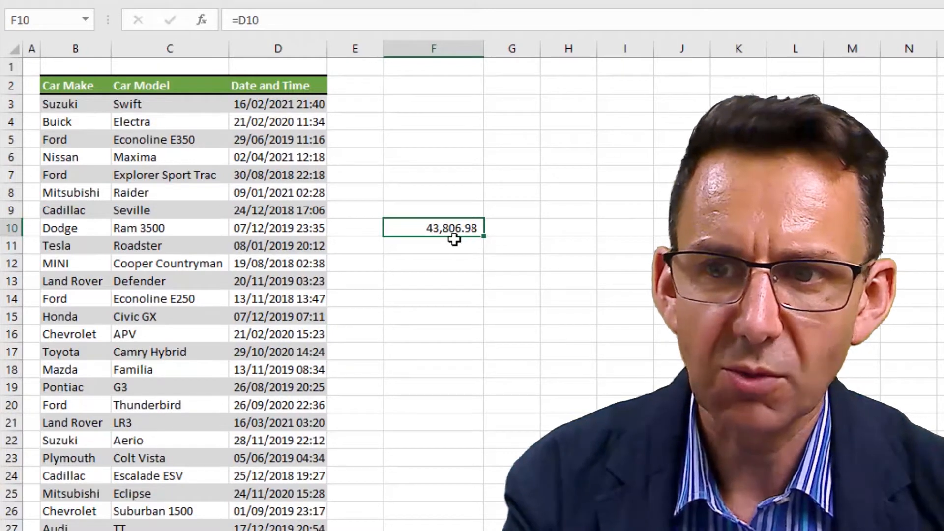
{"action": "mouse_move", "coordinate": [262, 237]}
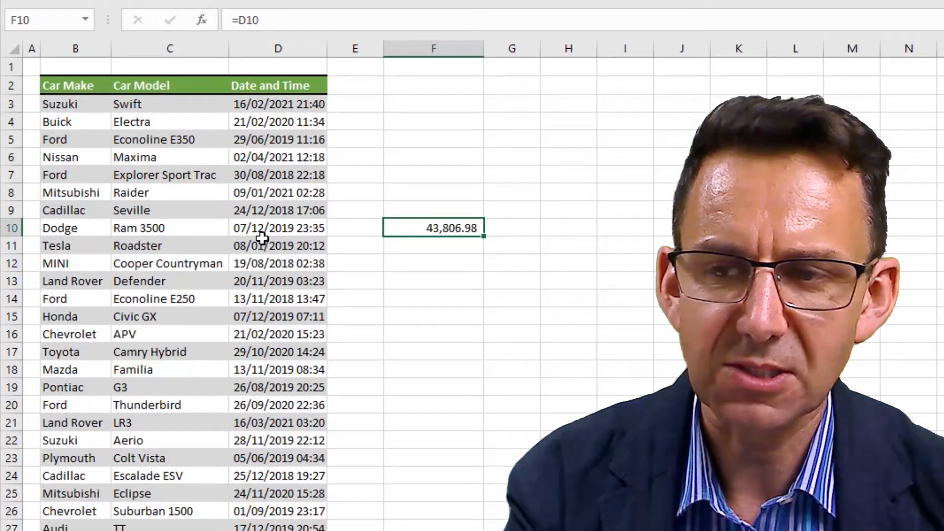
{"action": "mouse_move", "coordinate": [414, 236]}
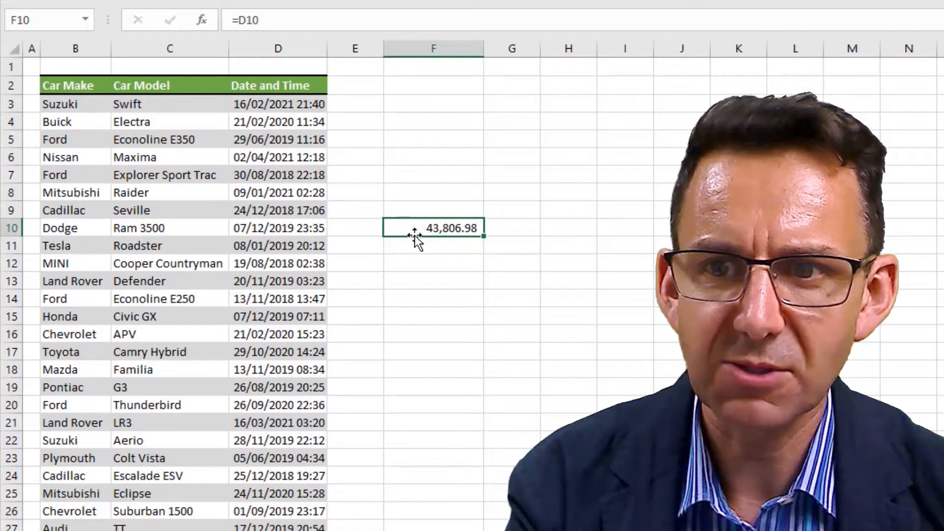
{"action": "mouse_move", "coordinate": [641, 242]}
{"action": "type", "text": "="}
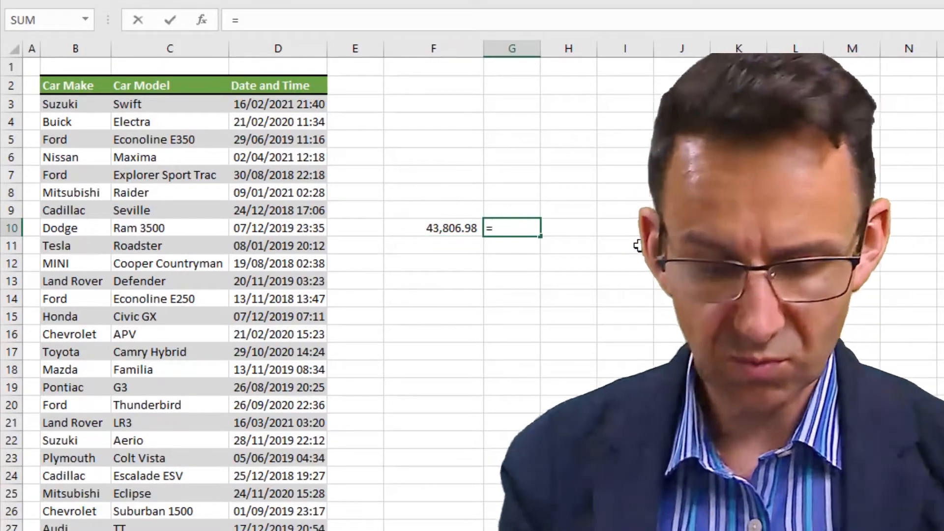
Test a ROUND formula on D10 in G10, giving 08/12/2019 00:00, then select F10:G10 for clearing.
{"action": "type", "text": "round("}
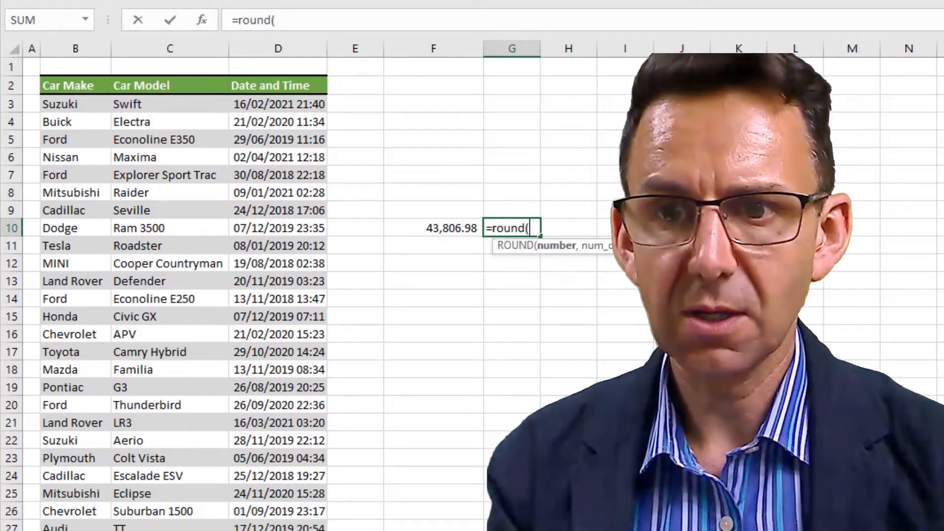
{"action": "left_click", "coordinate": [277, 227]}
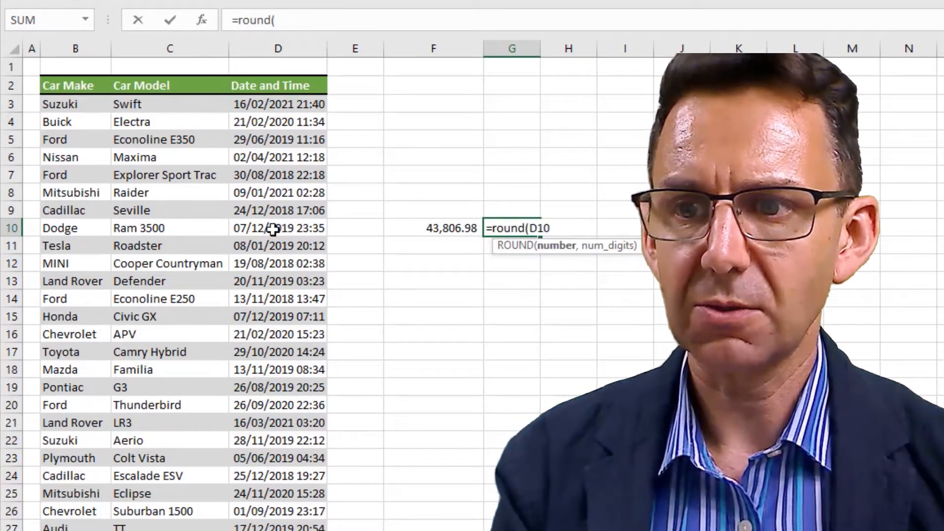
{"action": "left_click", "coordinate": [277, 227]}
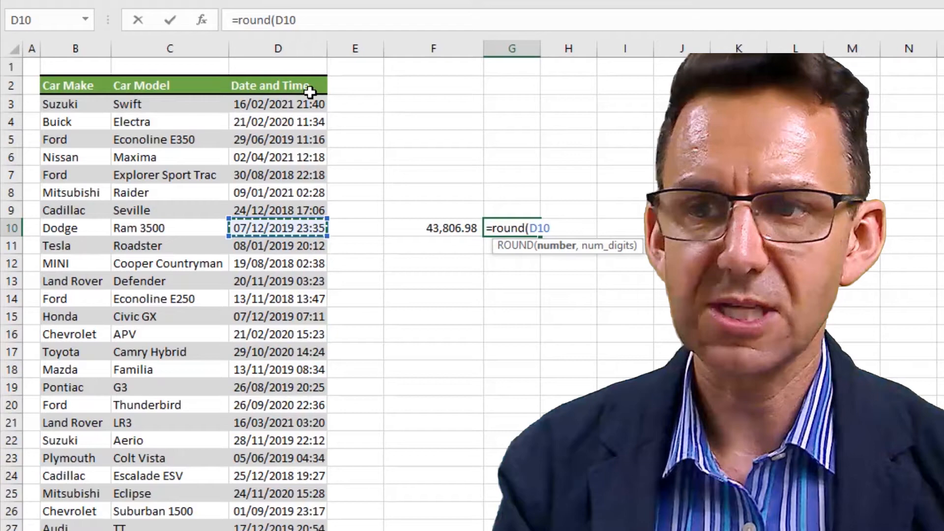
{"action": "type", "text": ","}
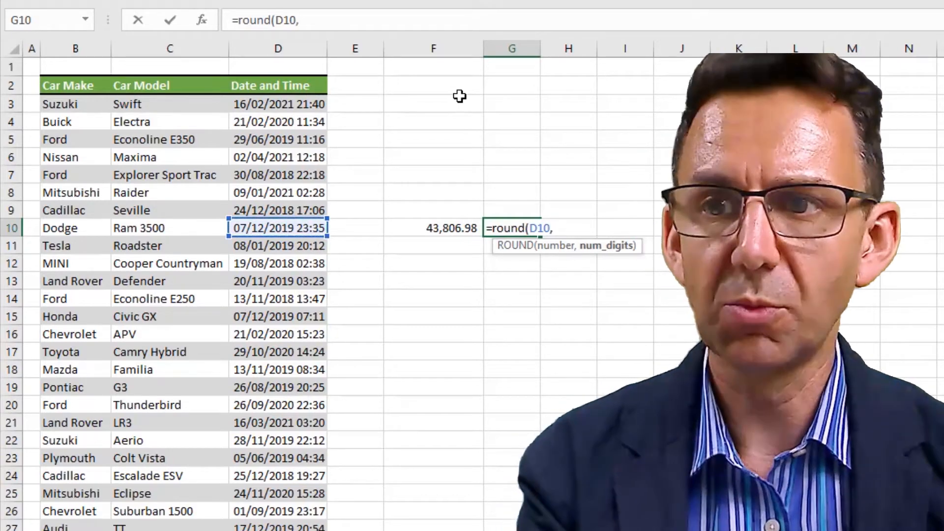
{"action": "key", "text": "Return"}
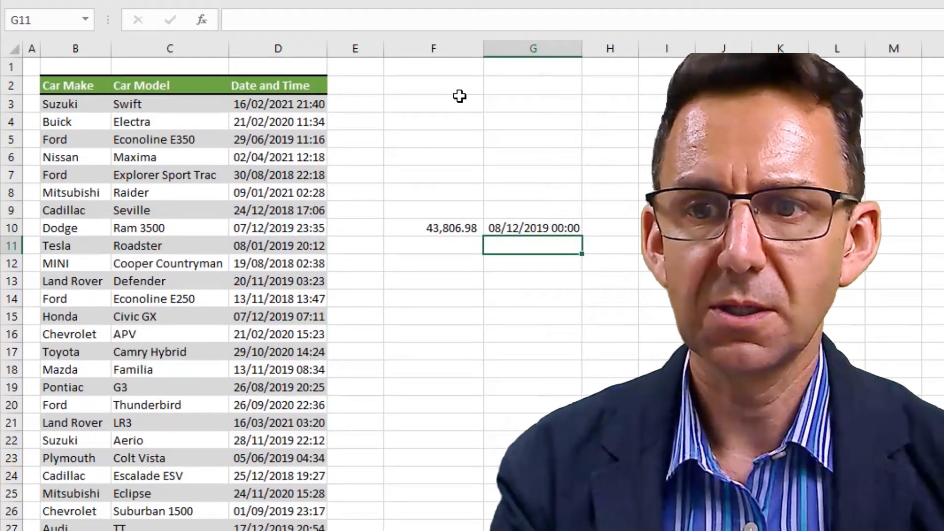
{"action": "left_click", "coordinate": [532, 228]}
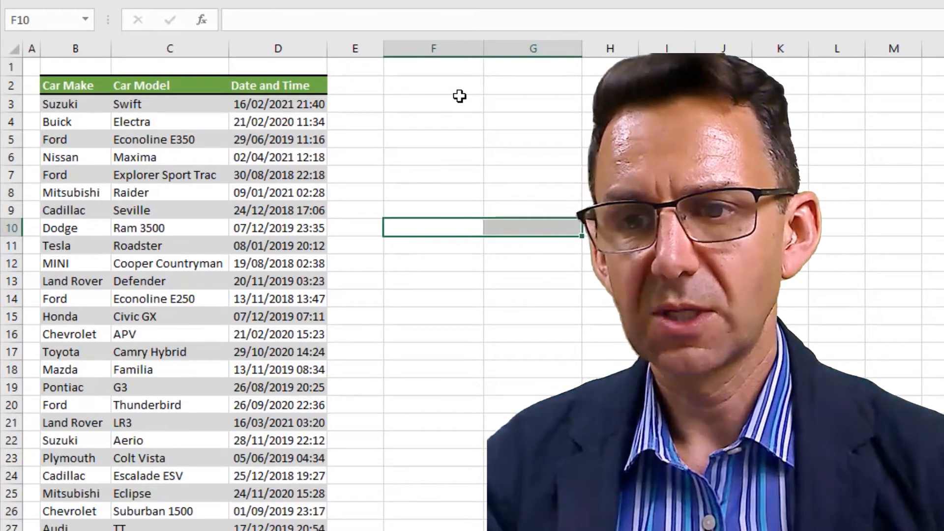
{"action": "left_click", "coordinate": [354, 227]}
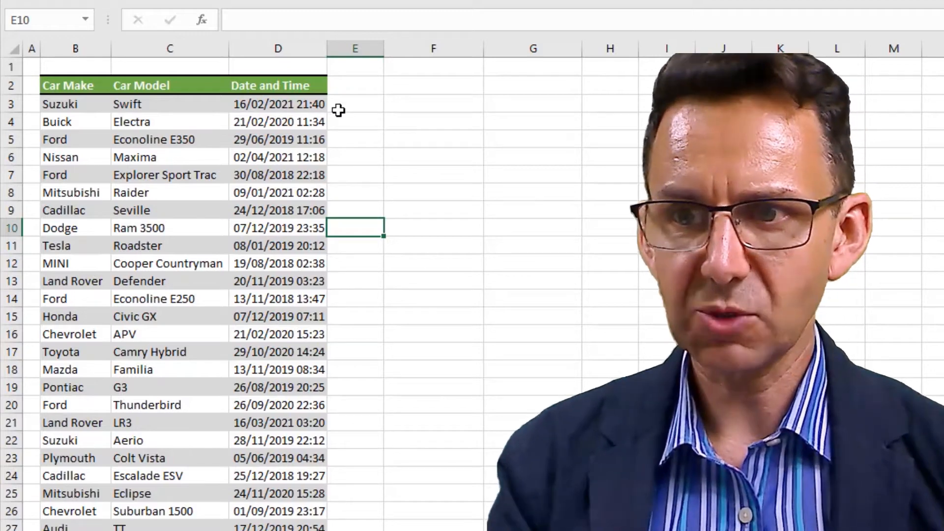
Enter =ROUNDDOWN(D10,0) in E10, returning the time-free date 07/12/2019 00:00.
{"action": "type", "text": "="}
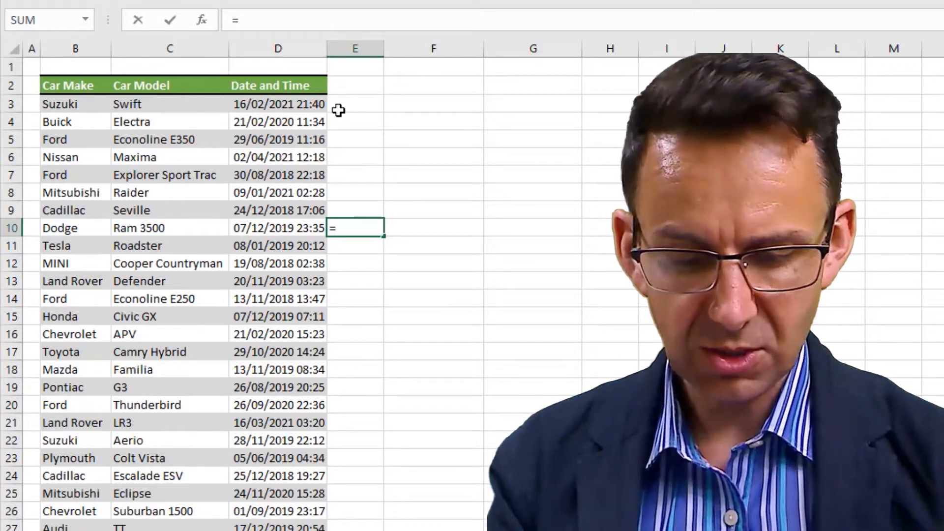
{"action": "type", "text": "roun"}
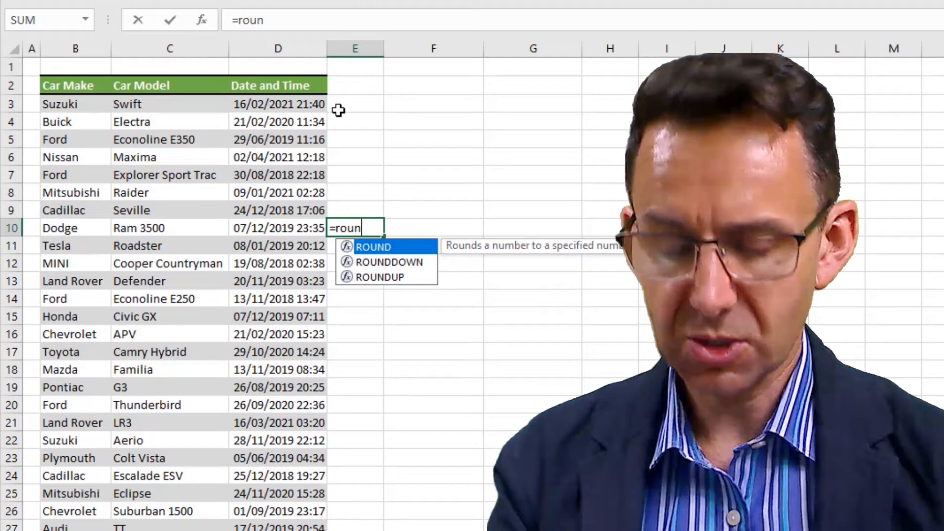
{"action": "type", "text": "d"}
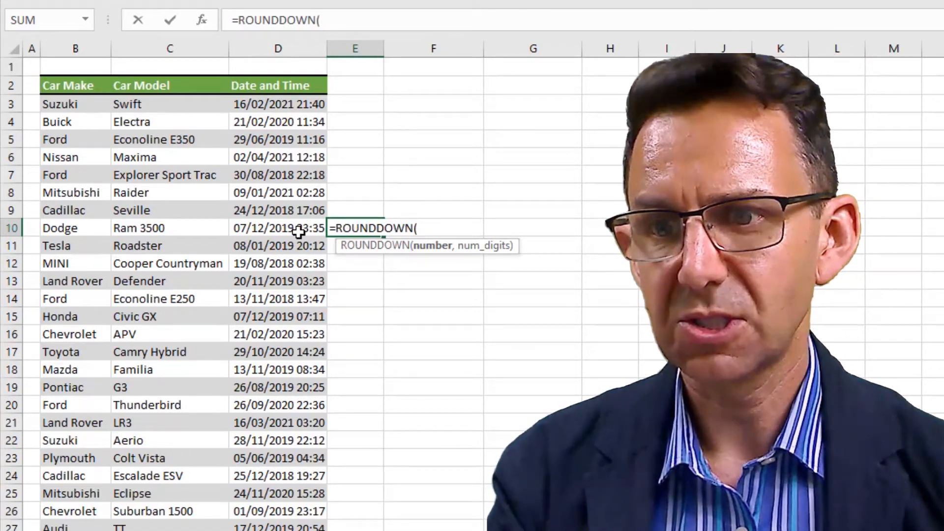
{"action": "left_click", "coordinate": [277, 228]}
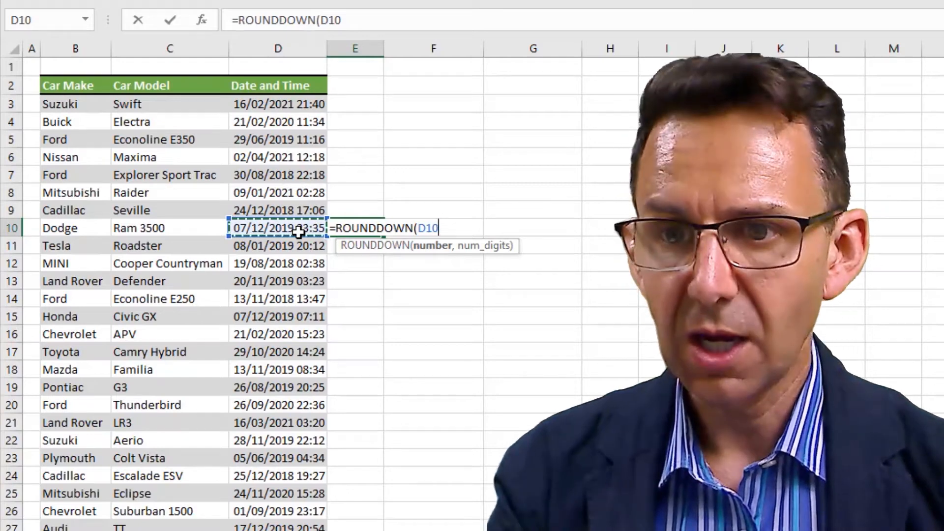
{"action": "type", "text": ","}
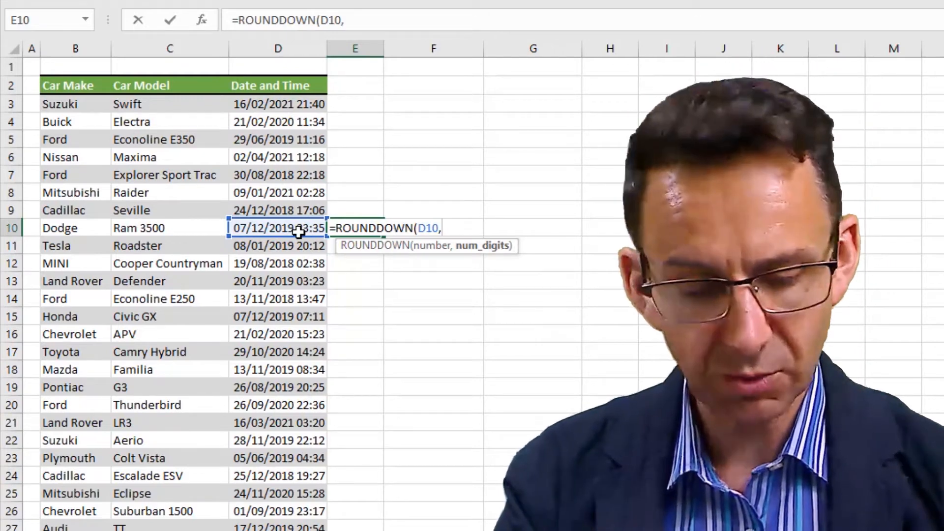
{"action": "type", "text": "0"}
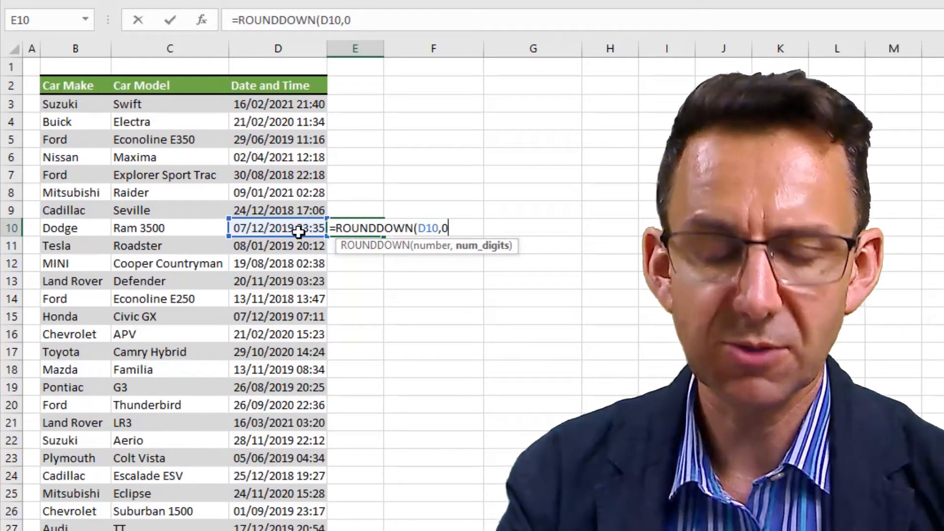
{"action": "key", "text": "Return"}
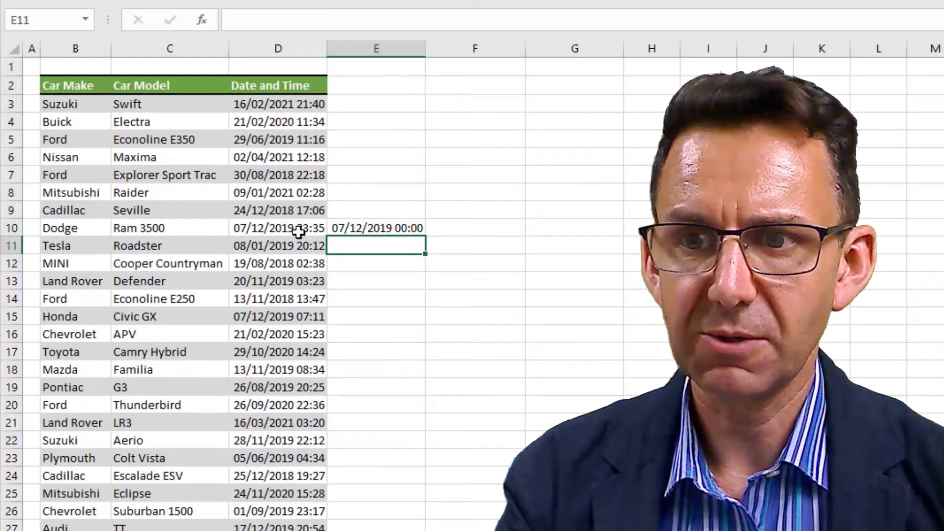
{"action": "left_click", "coordinate": [376, 228]}
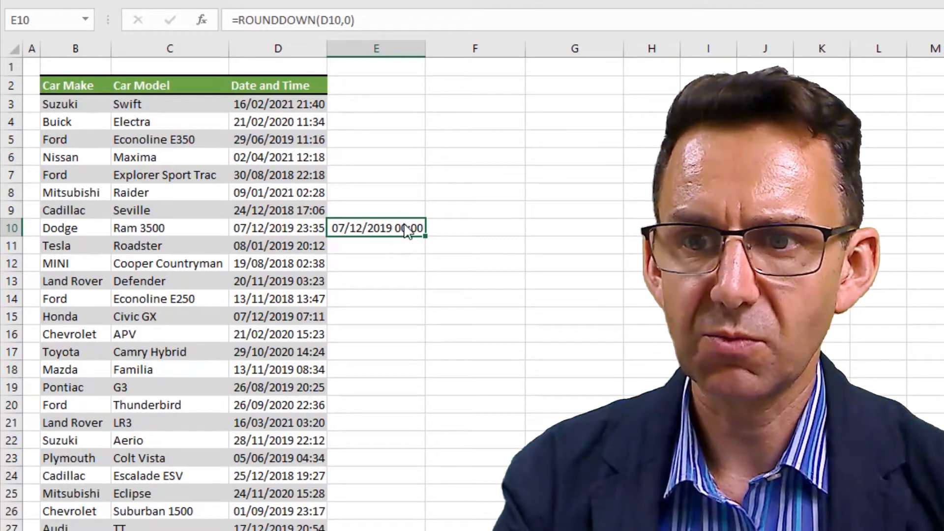
Format E10 as long date (07 December 2019) and head column E 'Date'.
{"action": "right_click", "coordinate": [376, 227]}
{"action": "type", "text": "Date"}
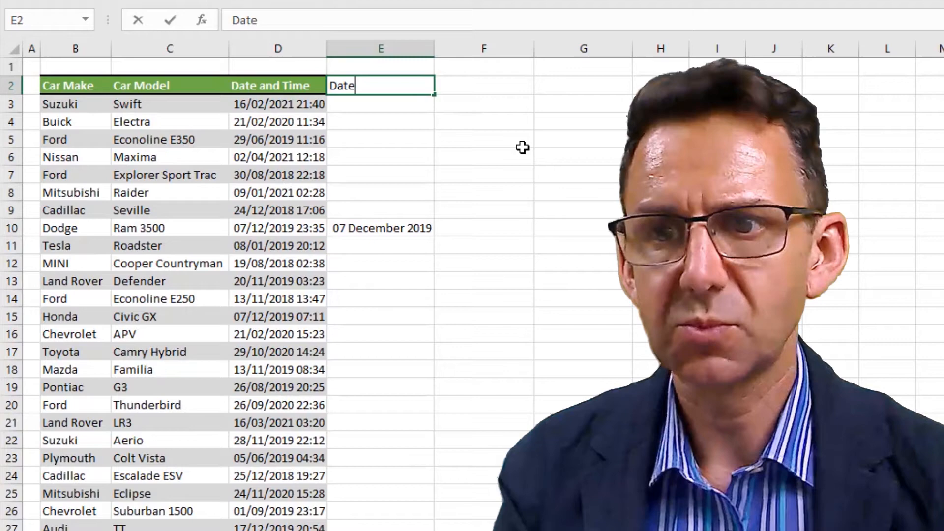
{"action": "key", "text": "Return"}
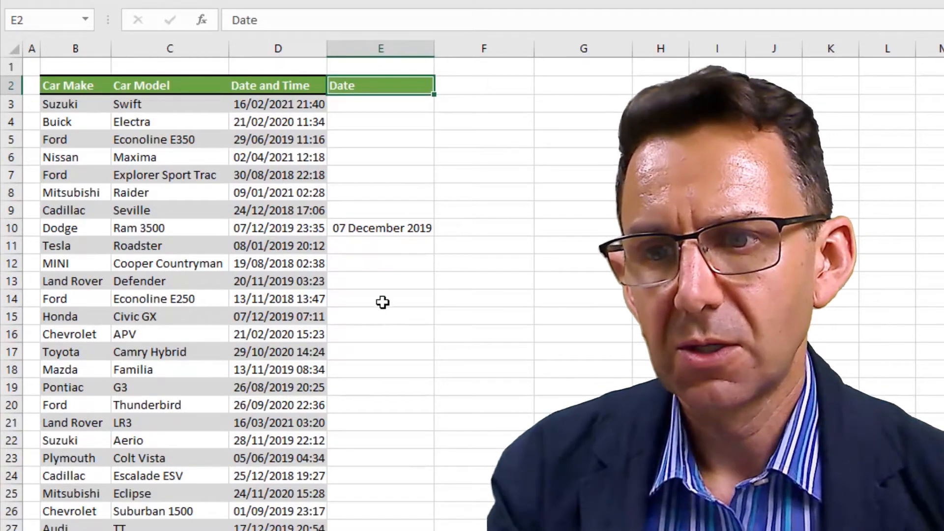
{"action": "left_click", "coordinate": [380, 228]}
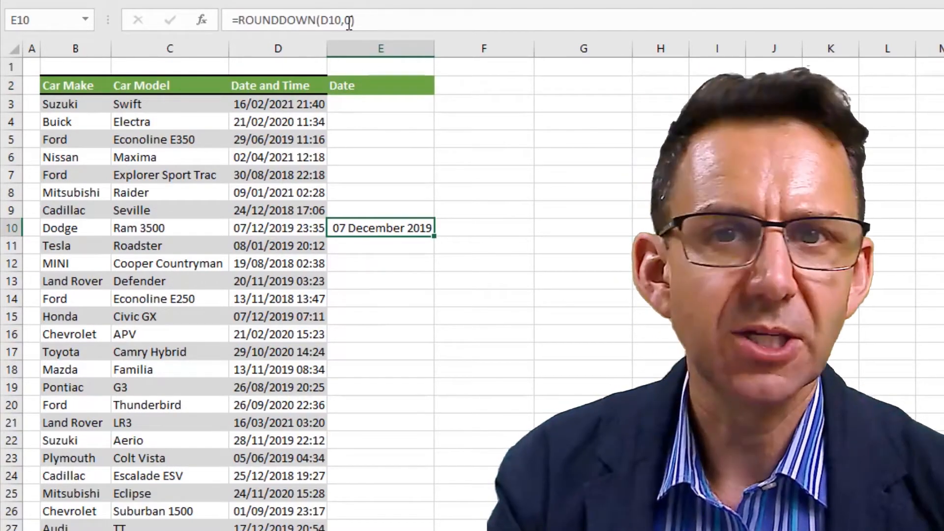
{"action": "mouse_move", "coordinate": [340, 27]}
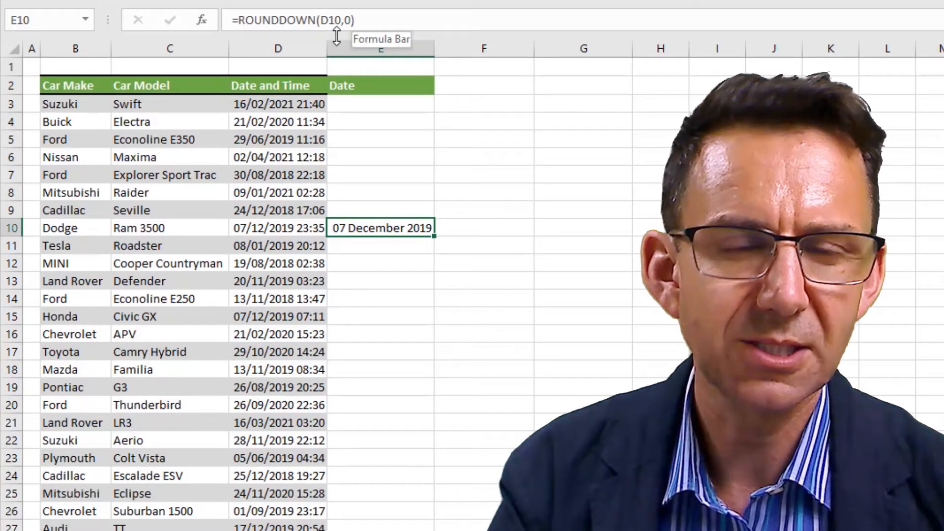
{"action": "left_click", "coordinate": [483, 228]}
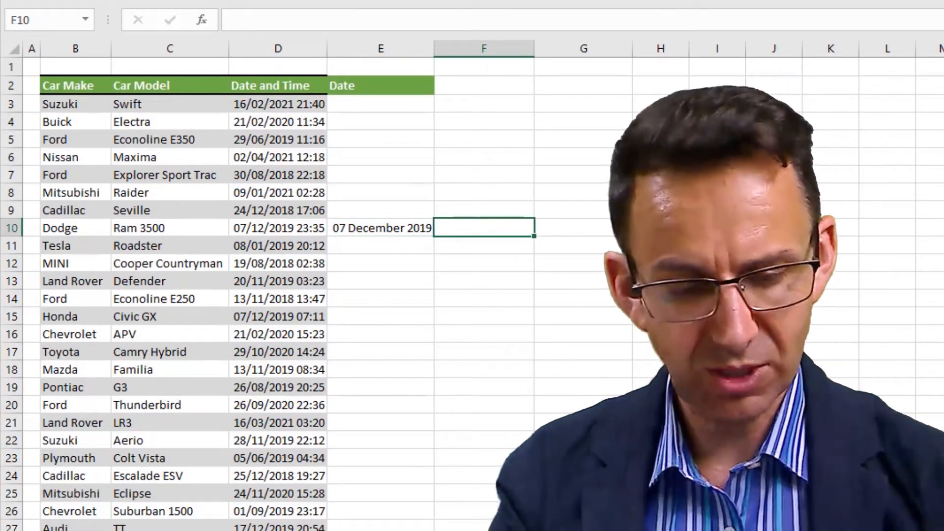
Enter =D10-E10 in F10 to show the time 23:35, and head column F 'Time'.
{"action": "type", "text": "=D10"}
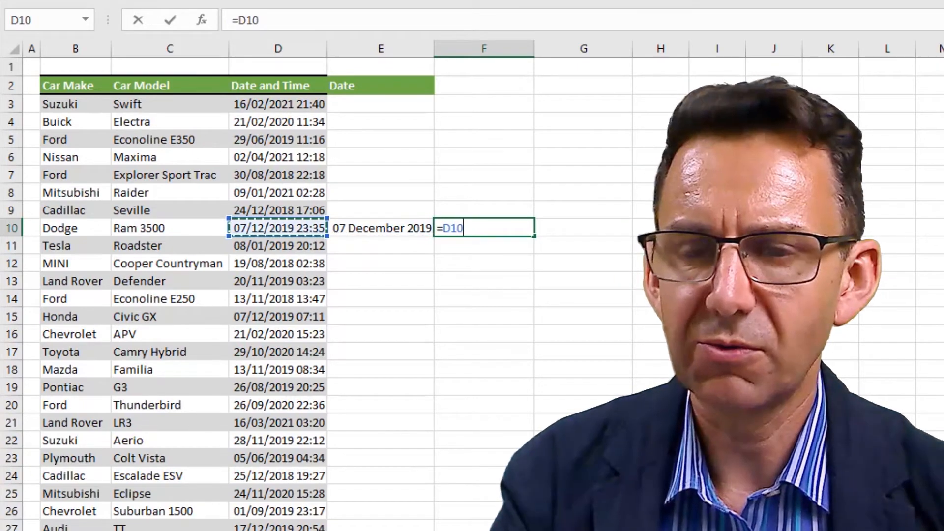
{"action": "type", "text": "-"}
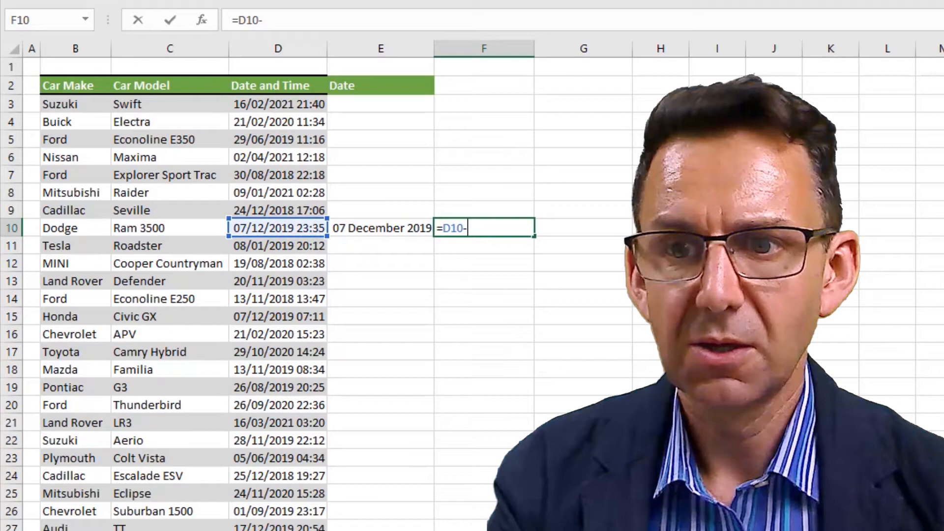
{"action": "left_click", "coordinate": [380, 227]}
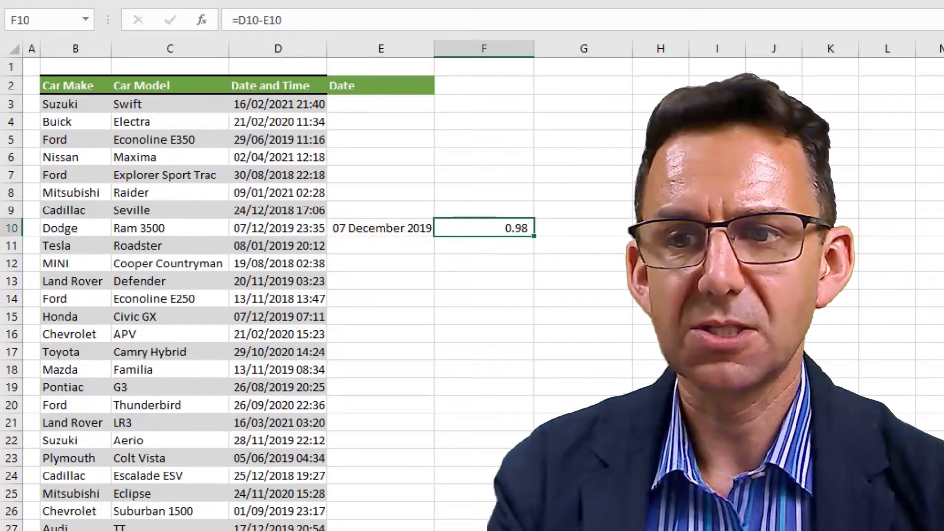
{"action": "mouse_move", "coordinate": [469, 228]}
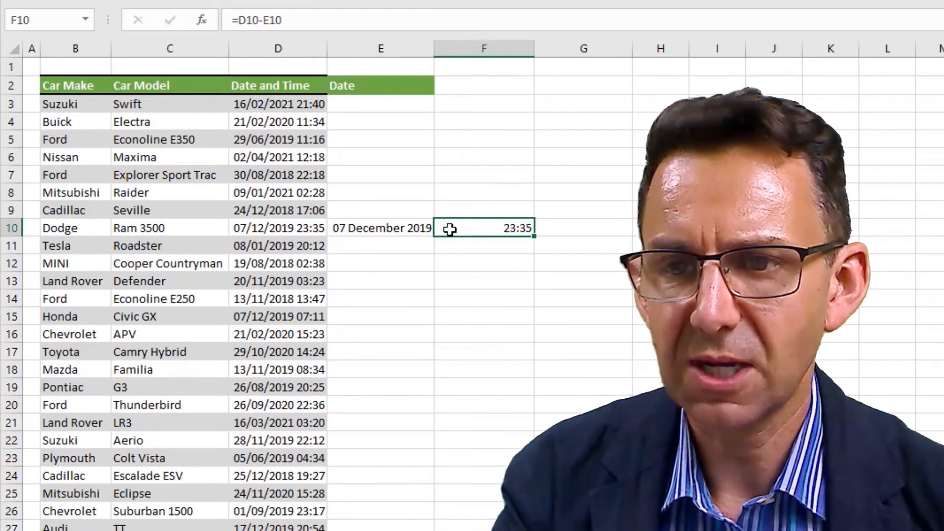
{"action": "left_click", "coordinate": [380, 227]}
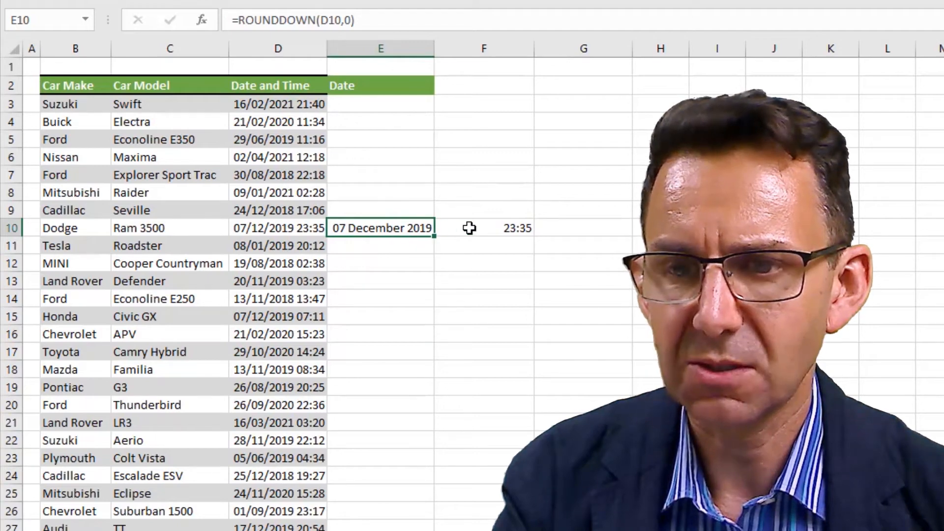
{"action": "left_click", "coordinate": [484, 227]}
{"action": "type", "text": "Ti"}
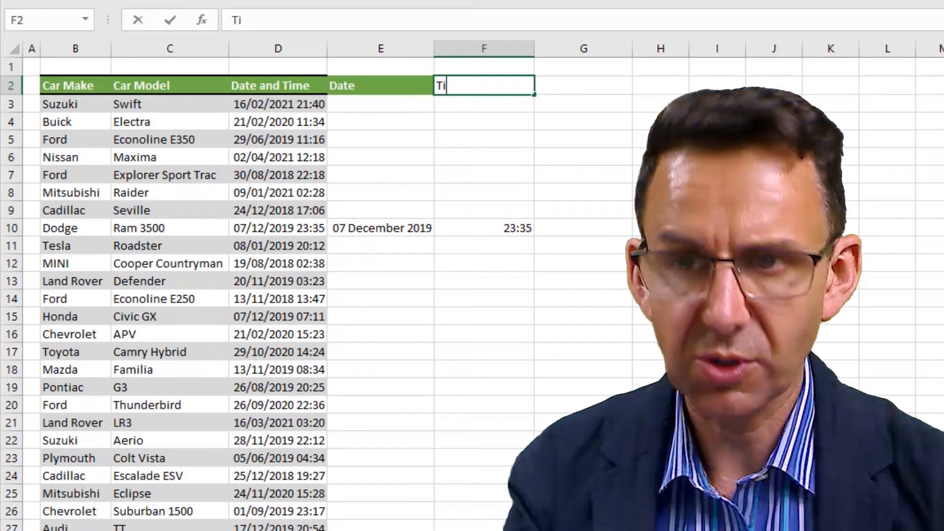
{"action": "key", "text": "Return"}
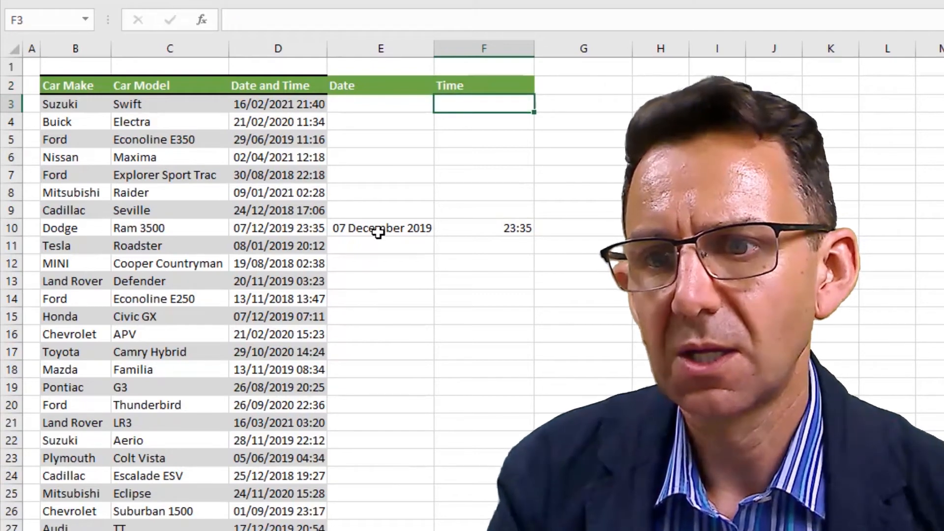
{"action": "left_click", "coordinate": [380, 228]}
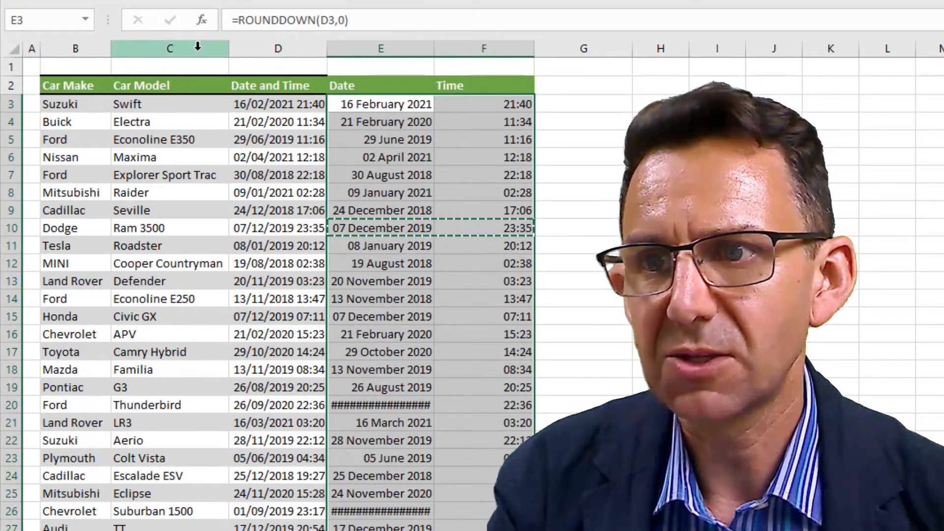
Copy column C's banded formatting onto the new Date and Time columns with Format Painter.
{"action": "left_click", "coordinate": [169, 48]}
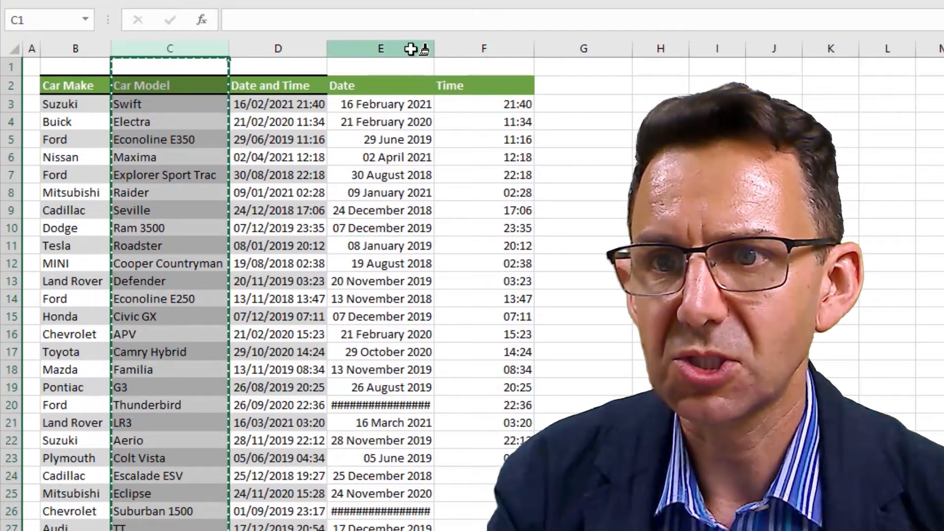
{"action": "left_click", "coordinate": [380, 48]}
{"action": "type", "text": "=ROUNDDOWN("}
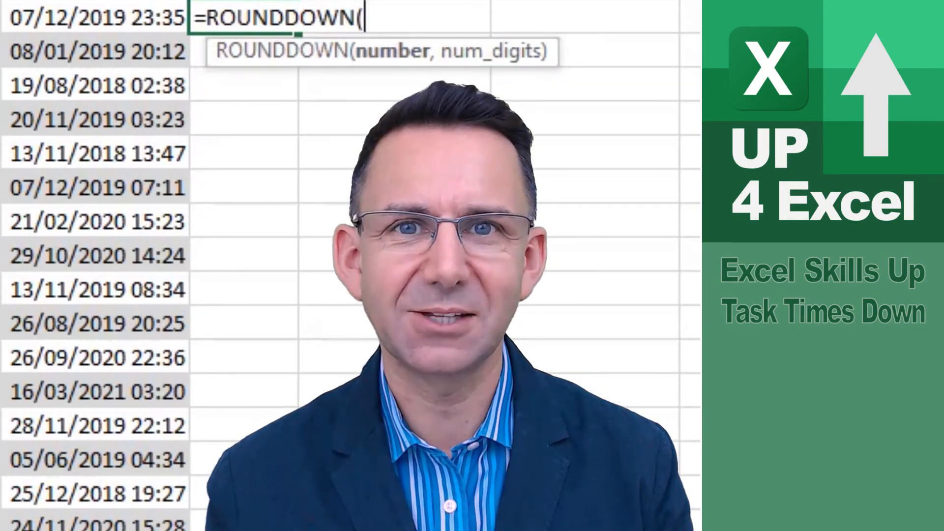
Complete the recap's =ROUNDDOWN(D10,0) formula, returning 07/12/2019 00:00.
{"action": "left_click", "coordinate": [97, 18]}
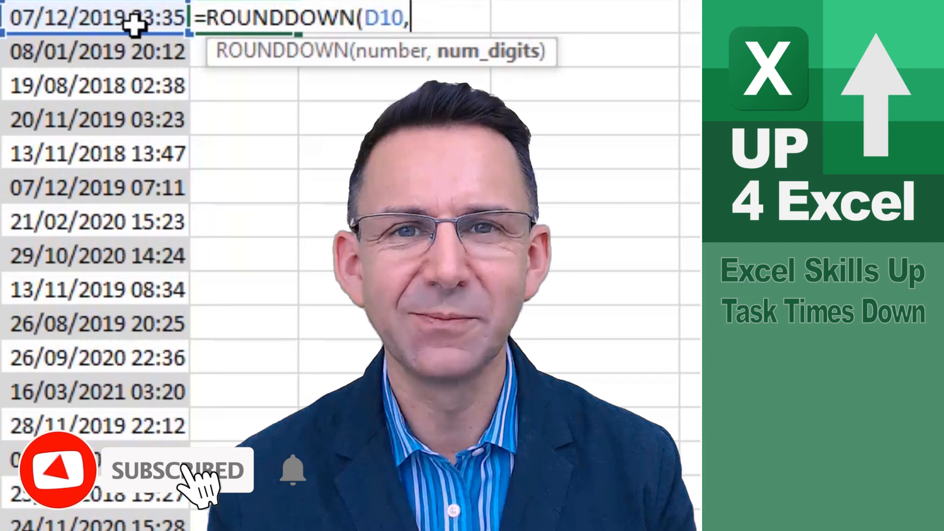
{"action": "type", "text": "0"}
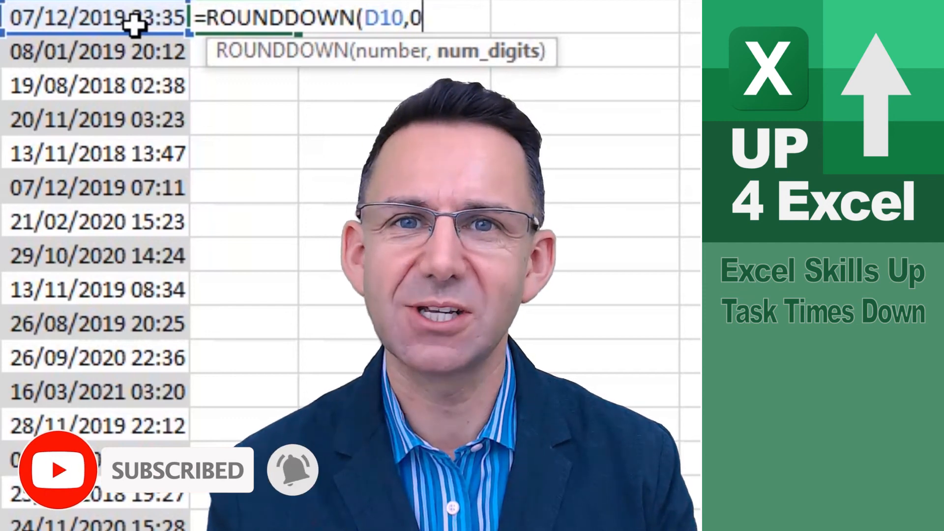
{"action": "key", "text": "Return"}
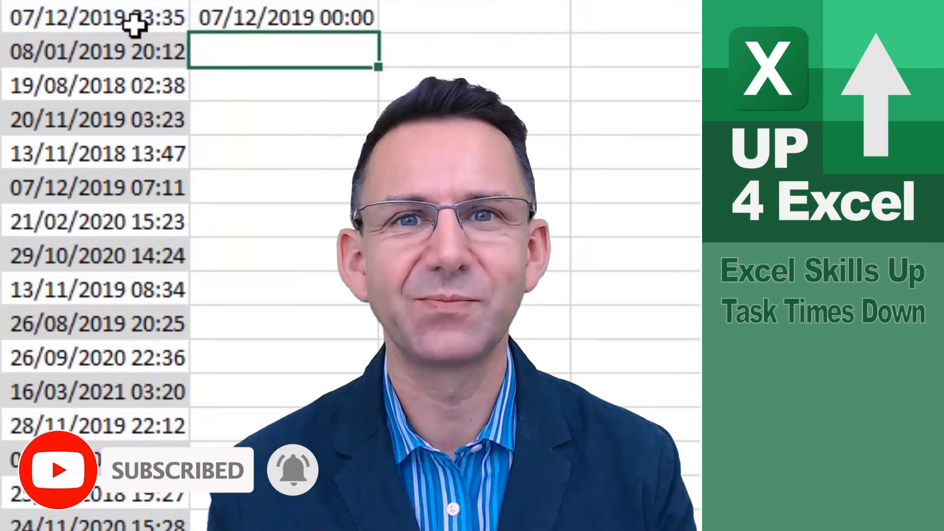